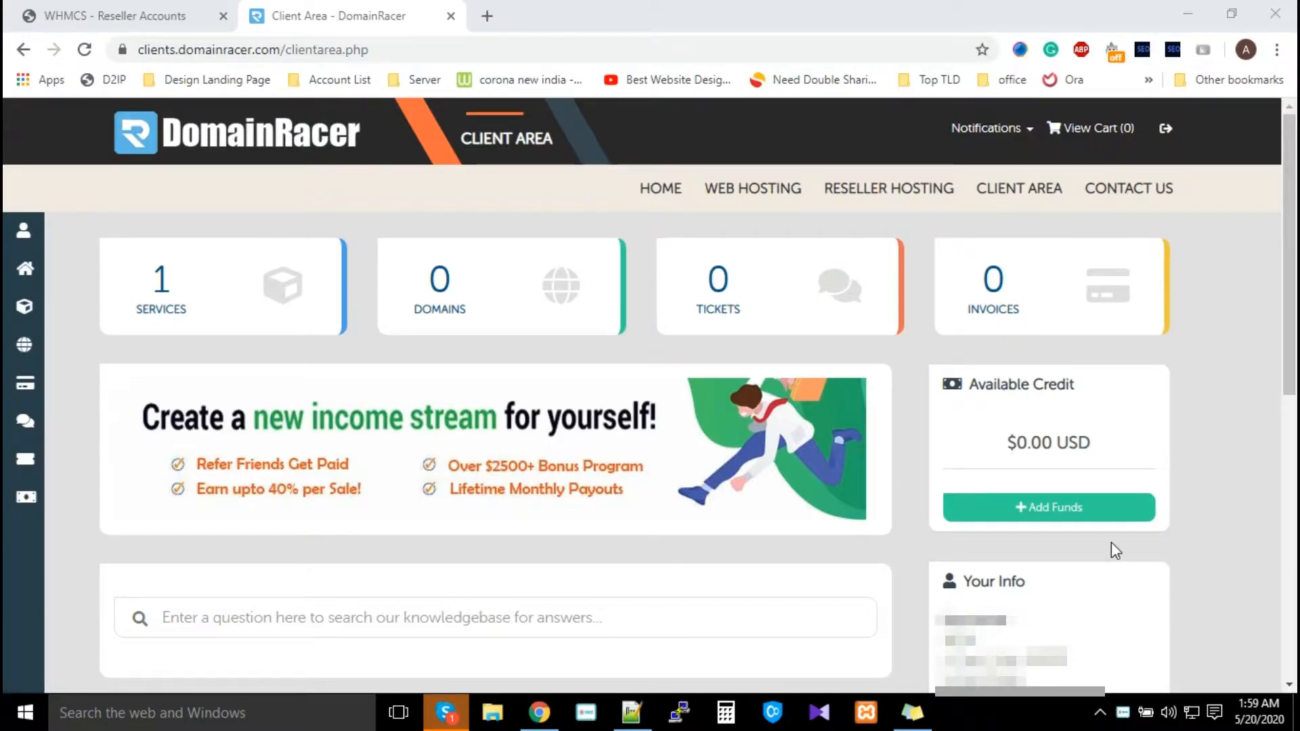
mouse_move(1101, 542)
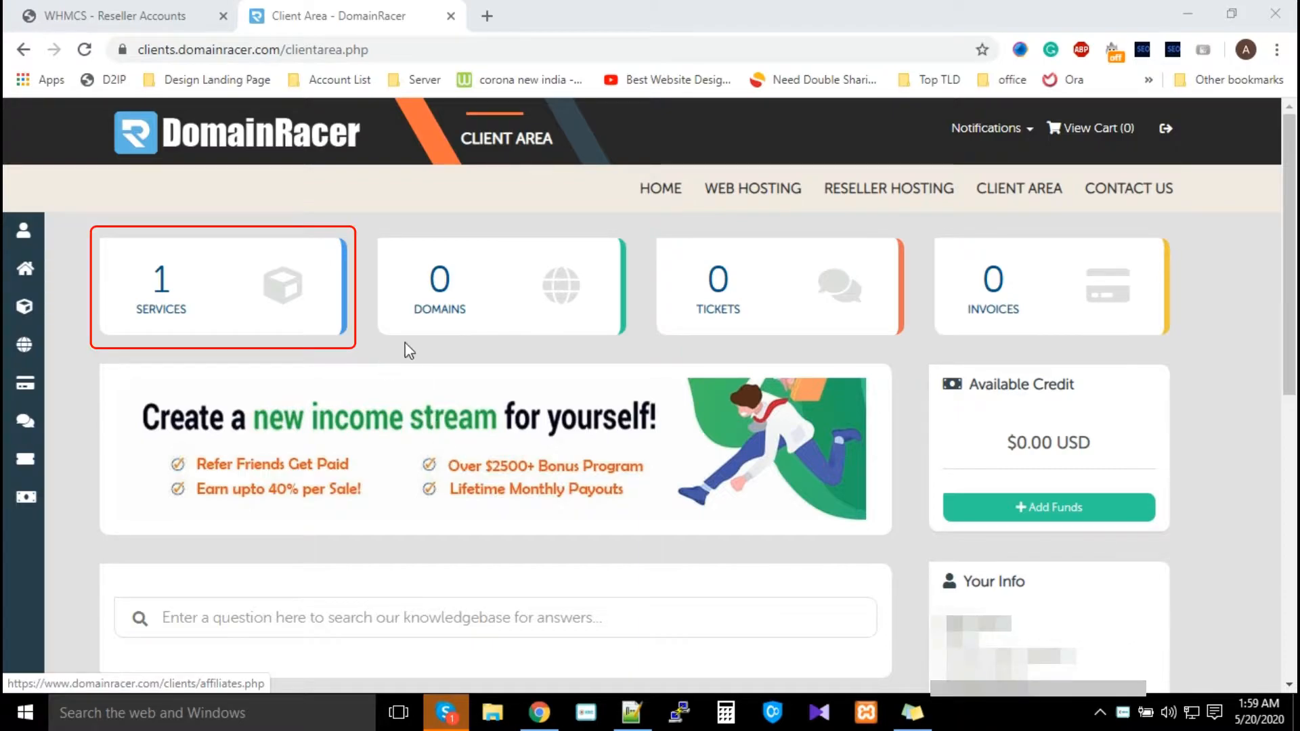
Go to My Services via the sidebar's Services menu.
scroll("down", 3)
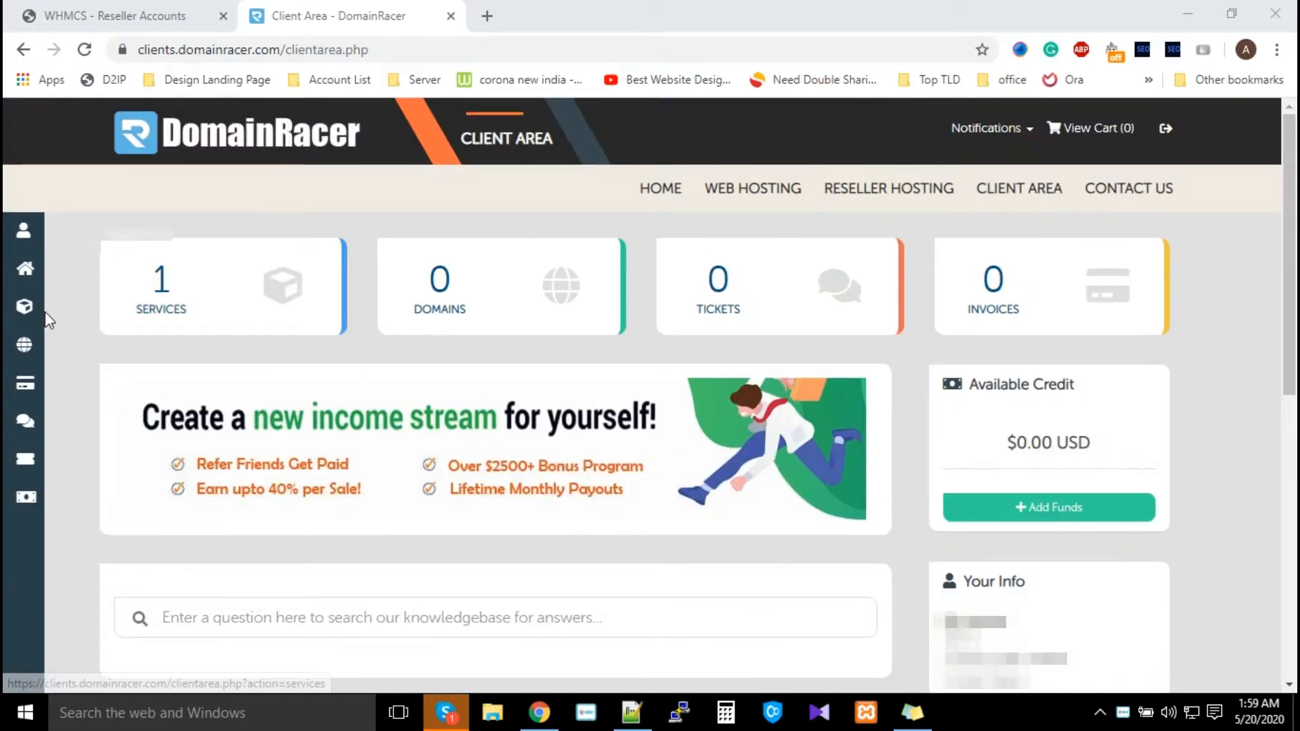
left_click(25, 307)
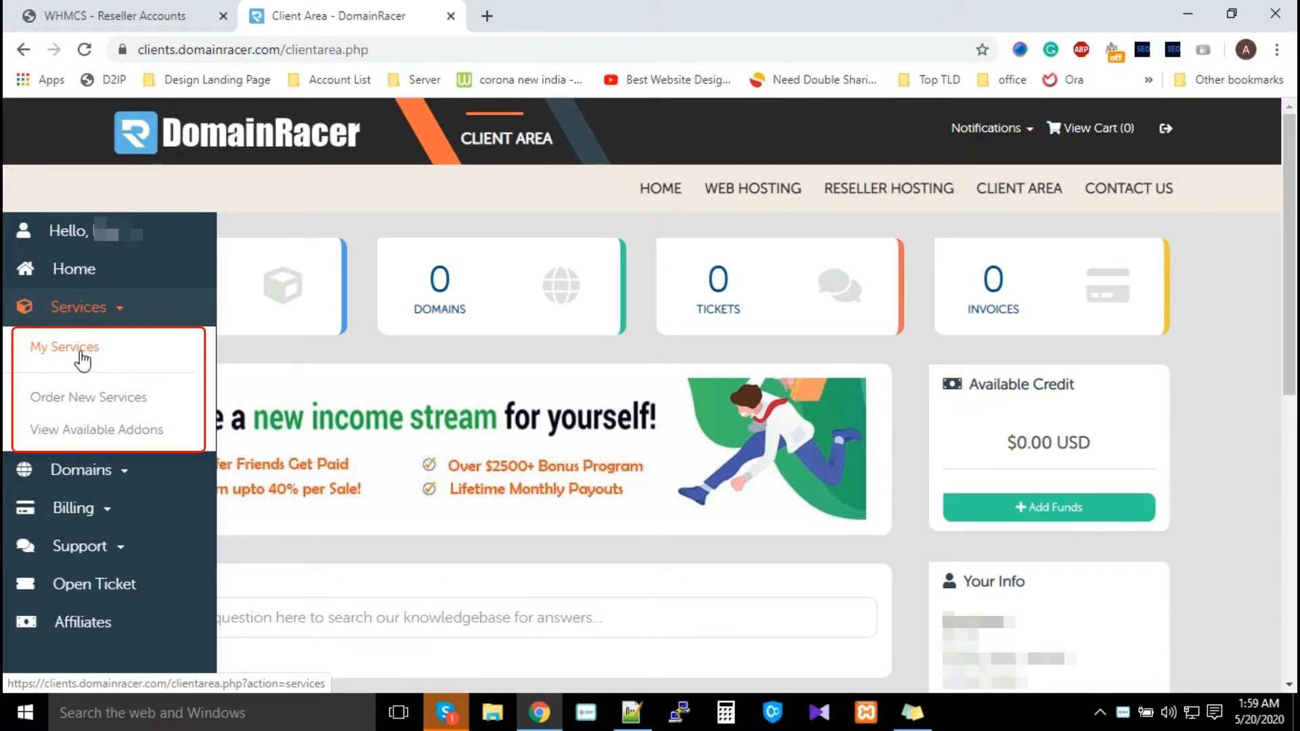
left_click(64, 347)
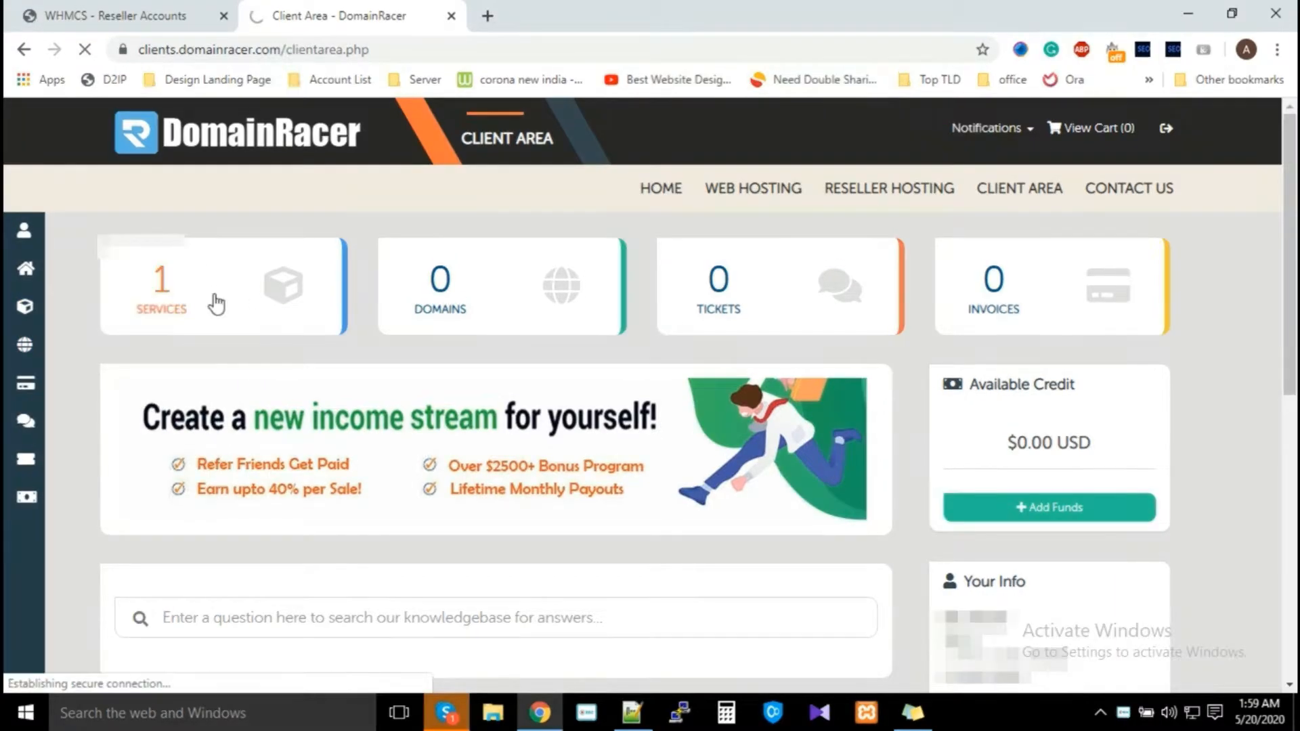
Open the product details of the active Linux Reseller Seed service.
left_click(162, 286)
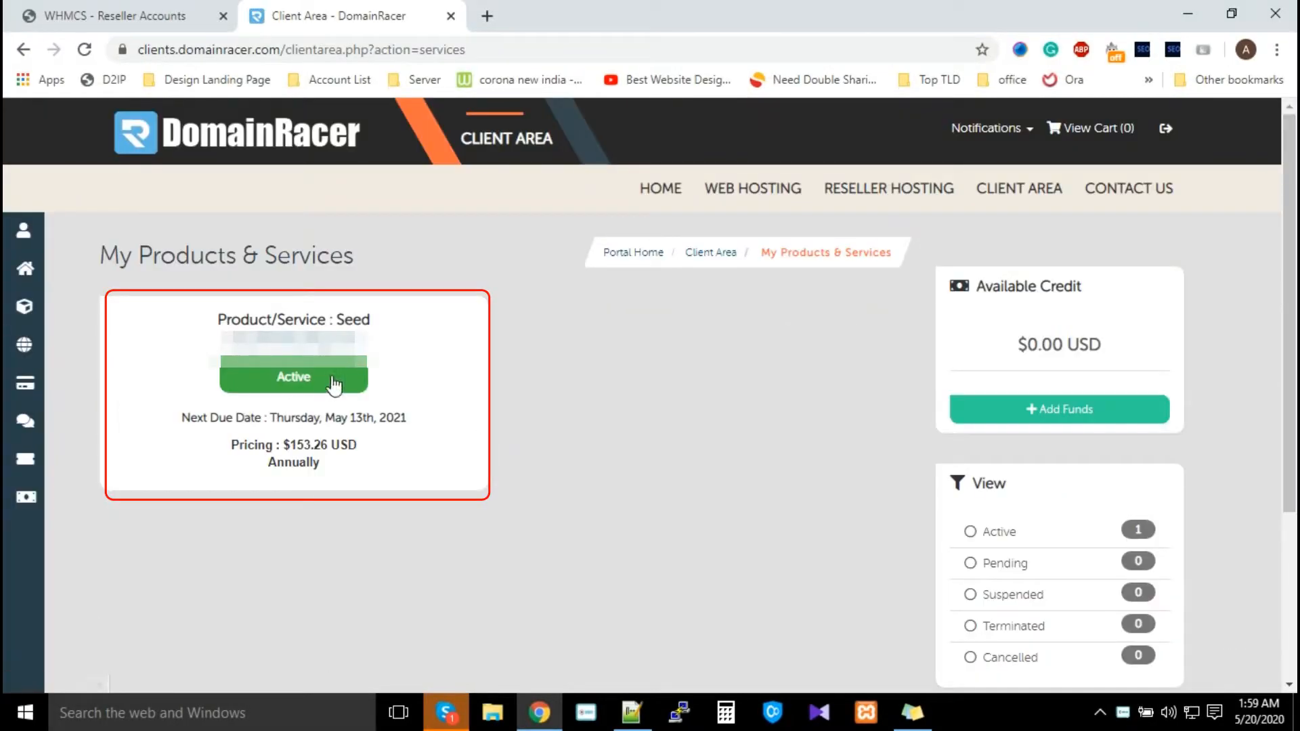
left_click(293, 377)
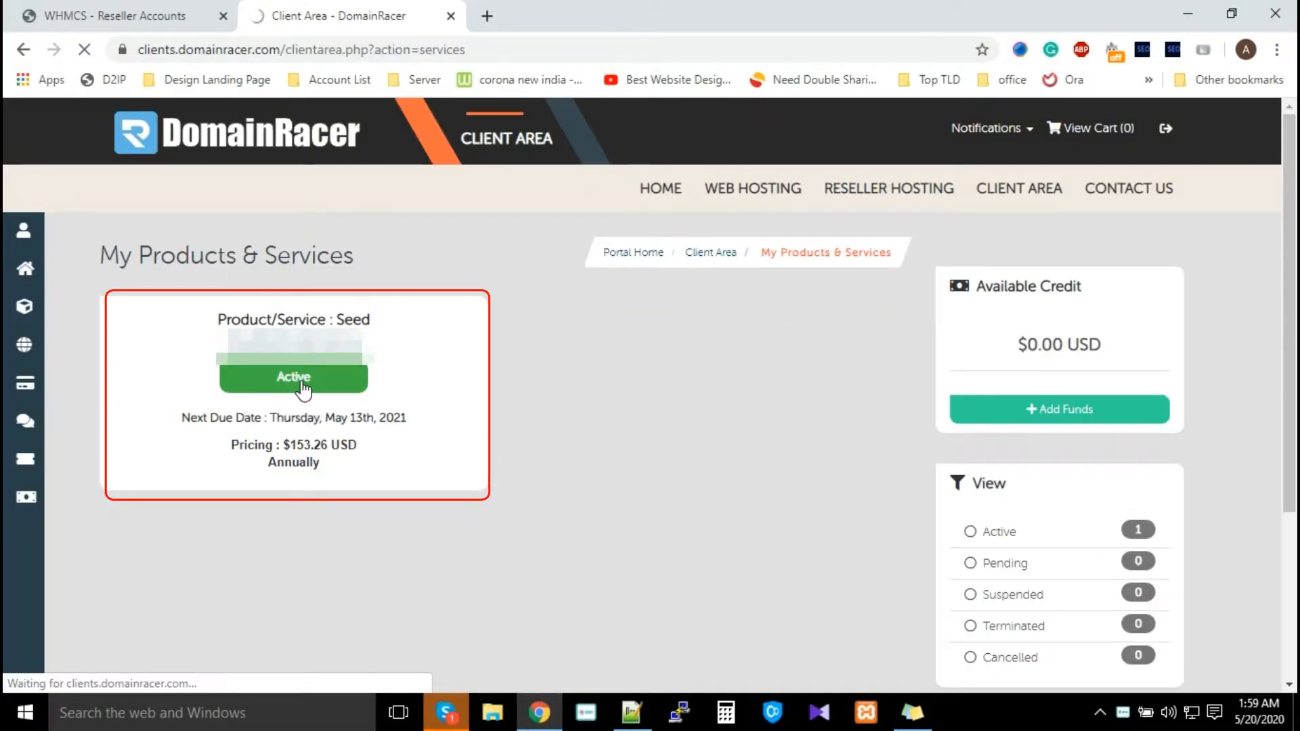
left_click(292, 377)
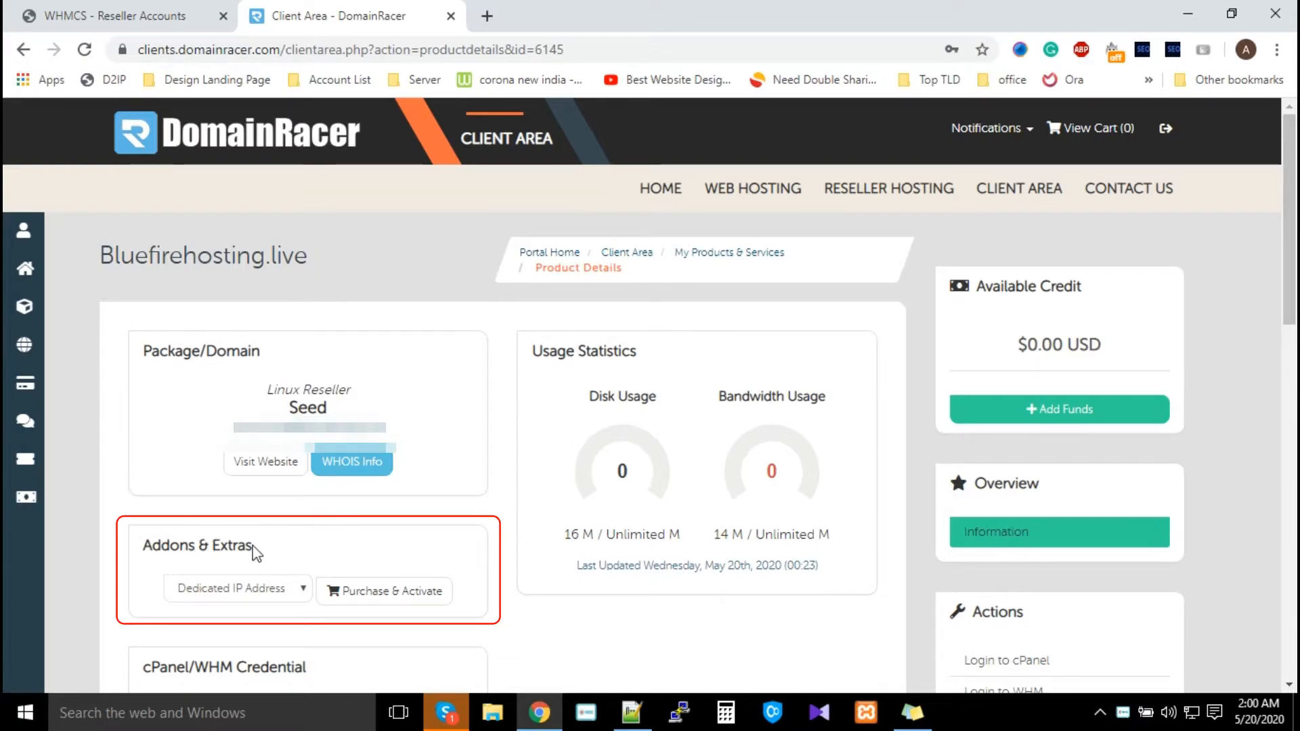
Select Dedicated IP Address from the Addons & Extras list.
left_click(237, 588)
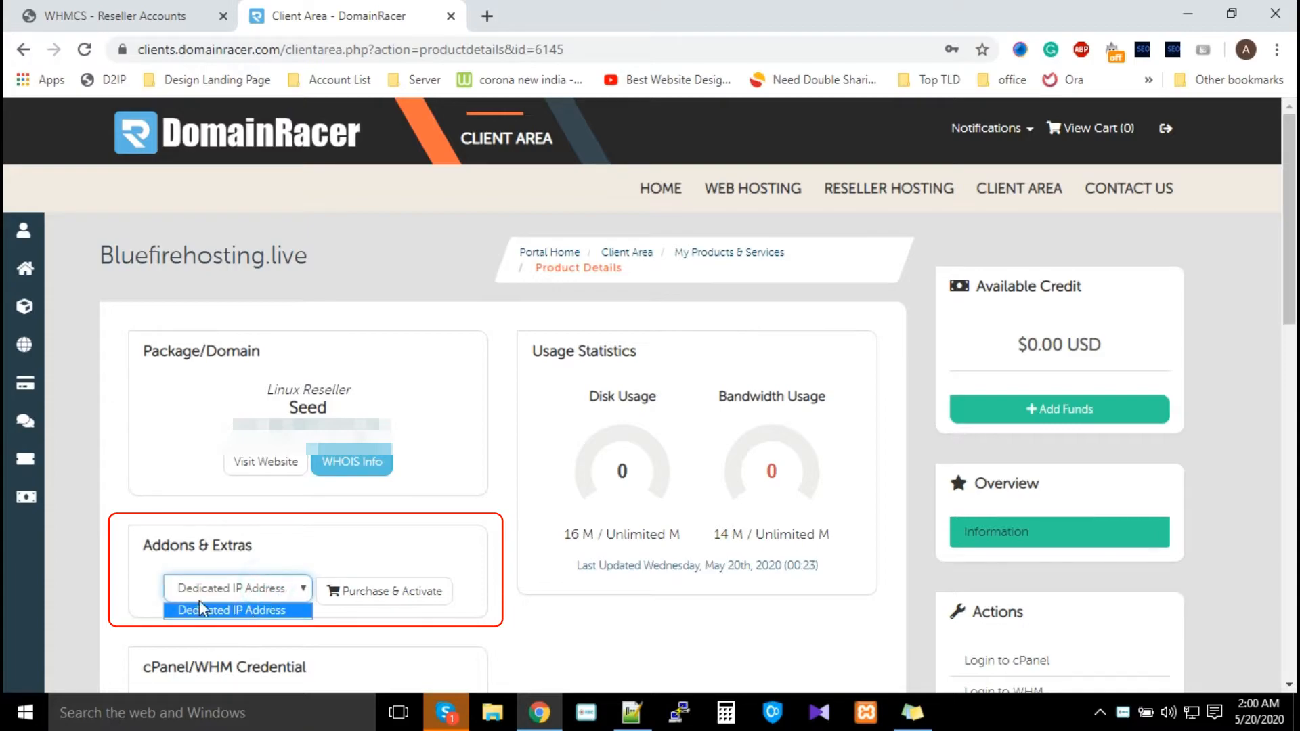
left_click(236, 609)
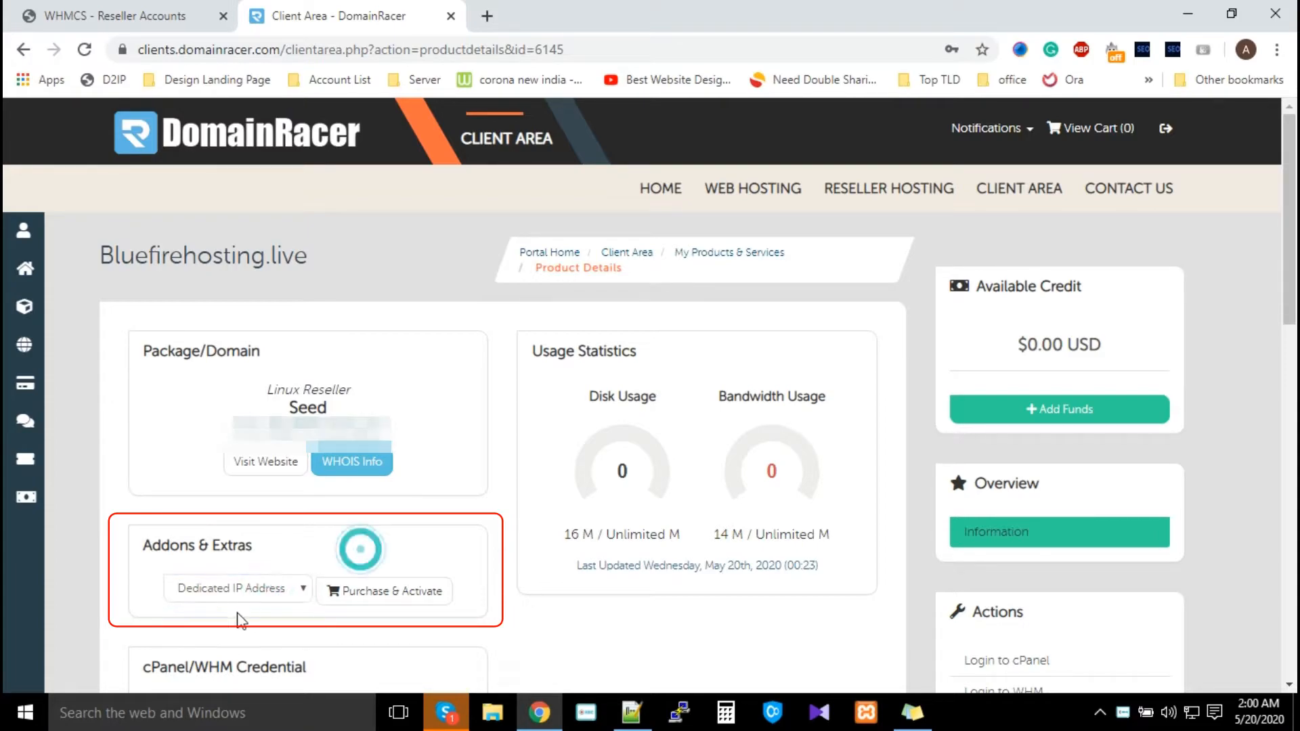
left_click(237, 588)
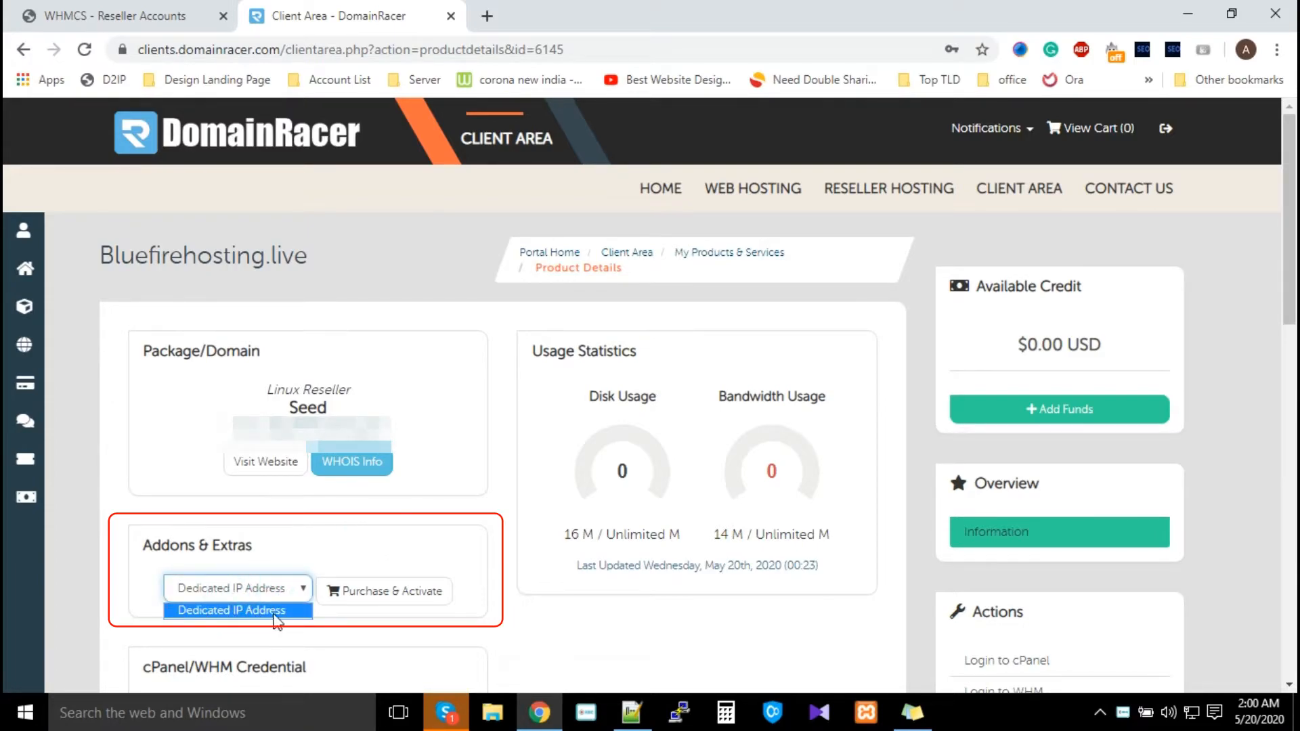
left_click(236, 610)
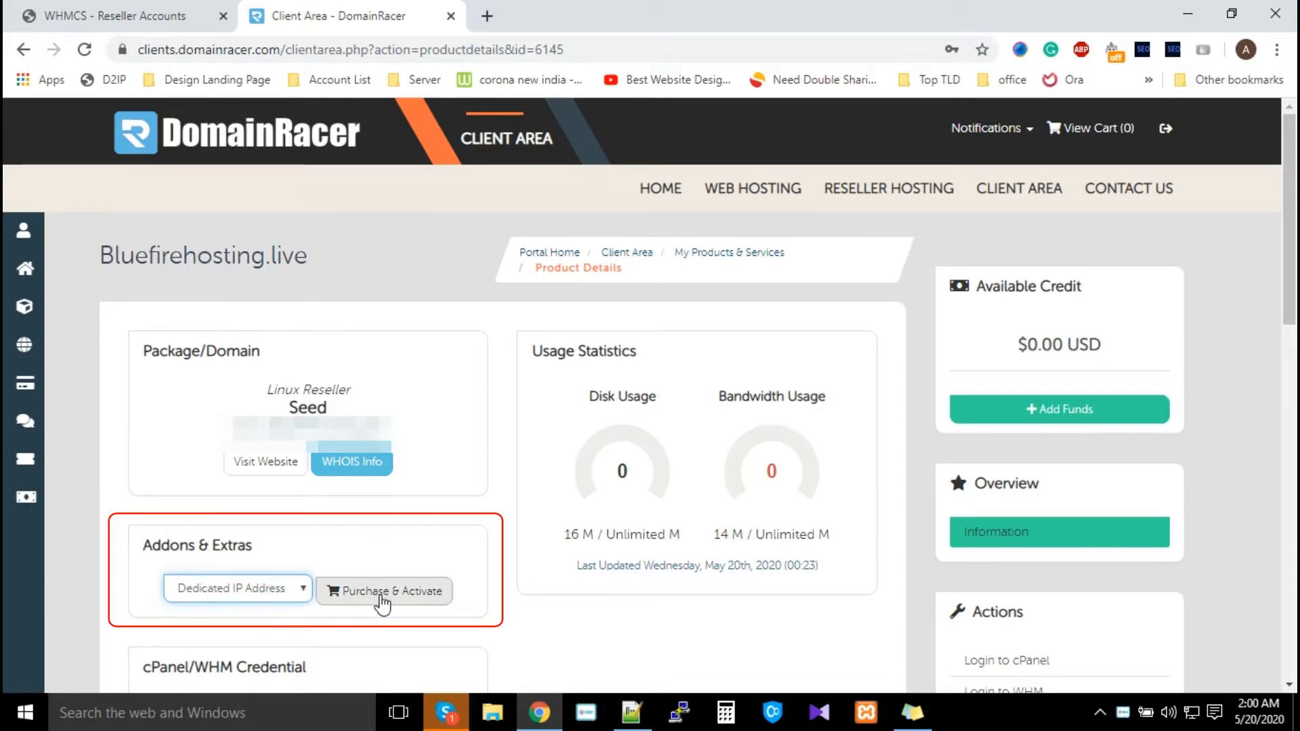
Purchase the addon and proceed to checkout showing $35.00 USD payment details.
left_click(384, 591)
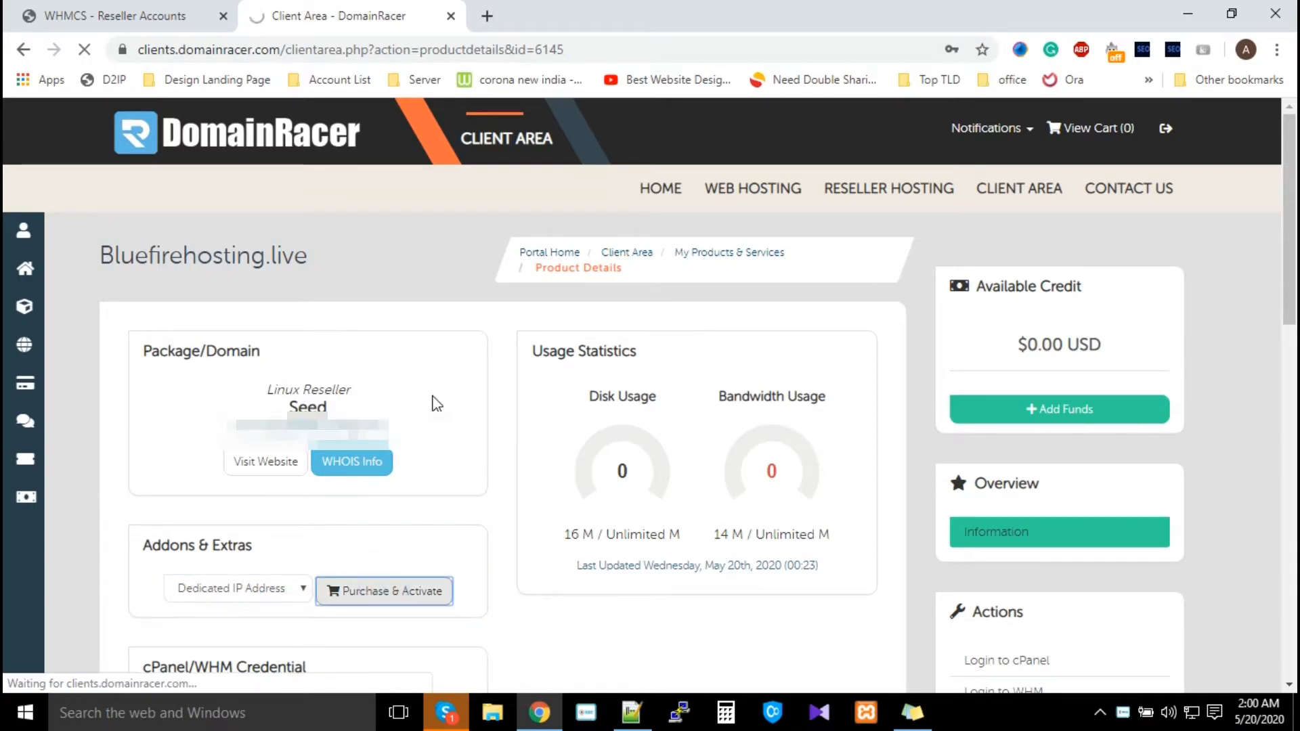
left_click(384, 591)
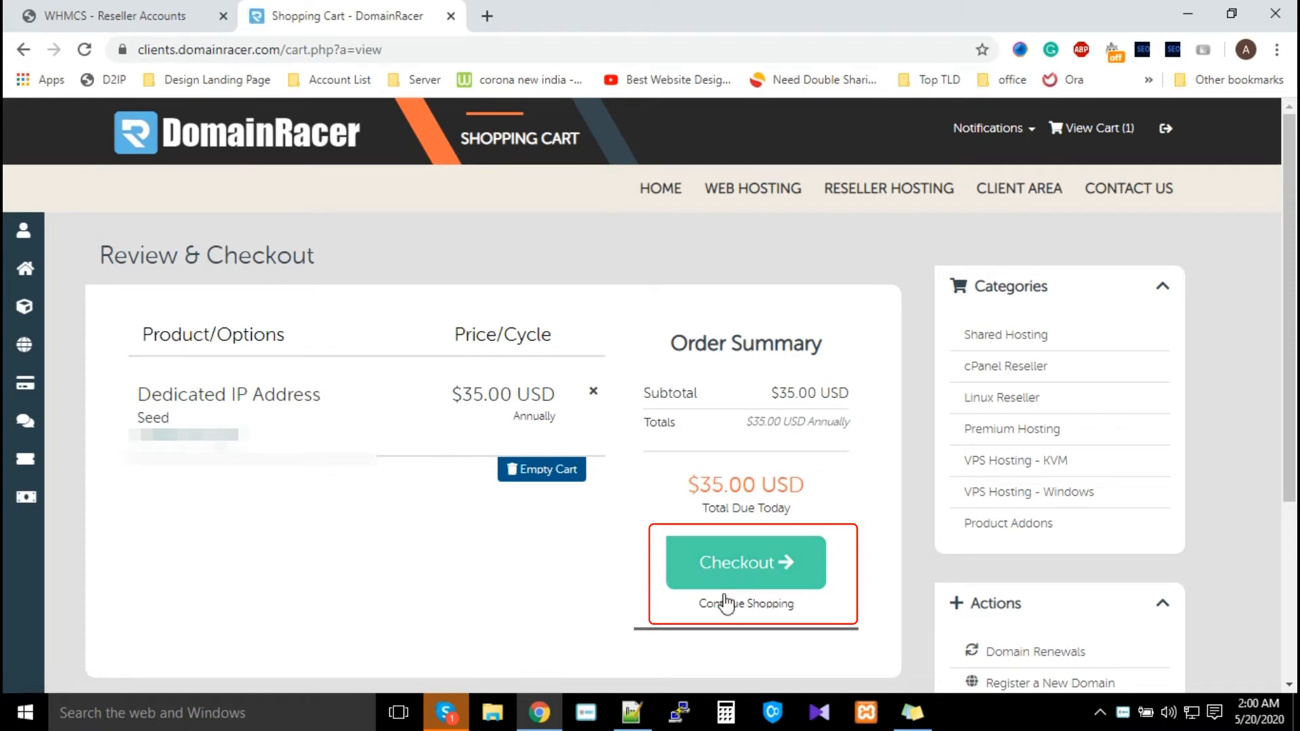
left_click(743, 562)
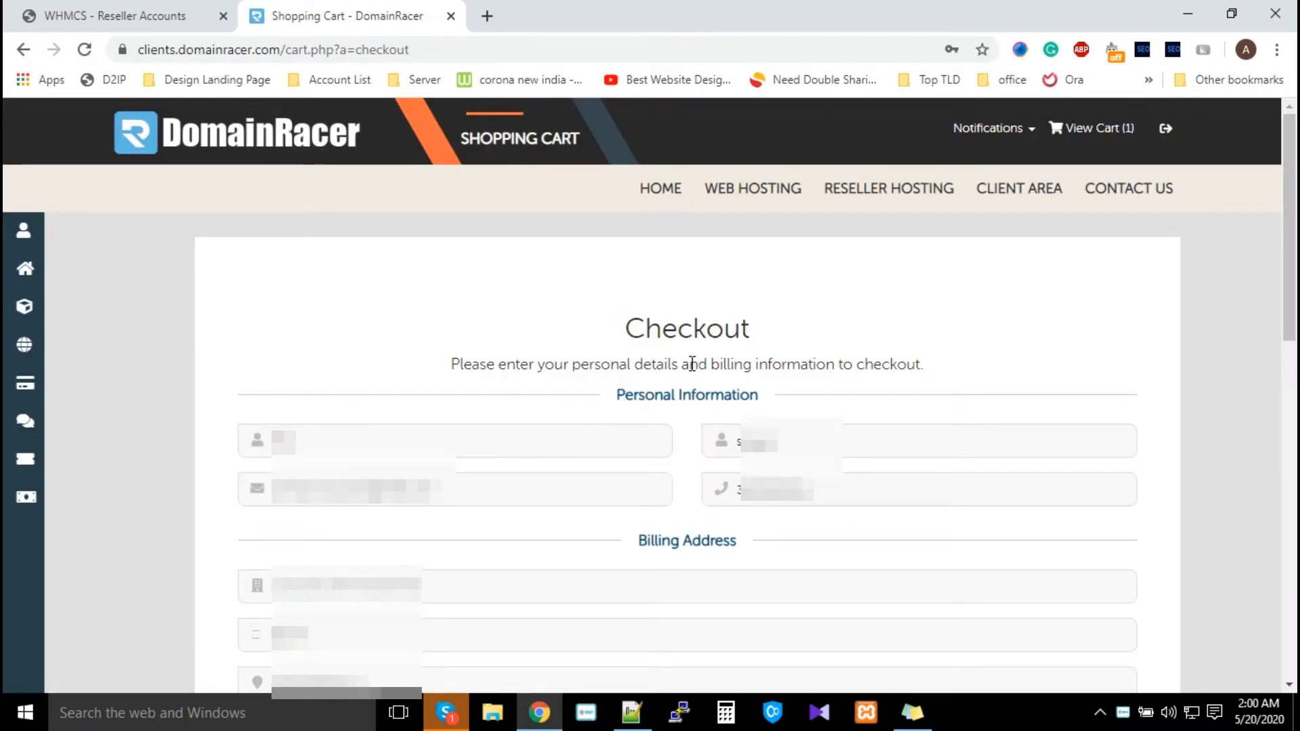
scroll("down", 3)
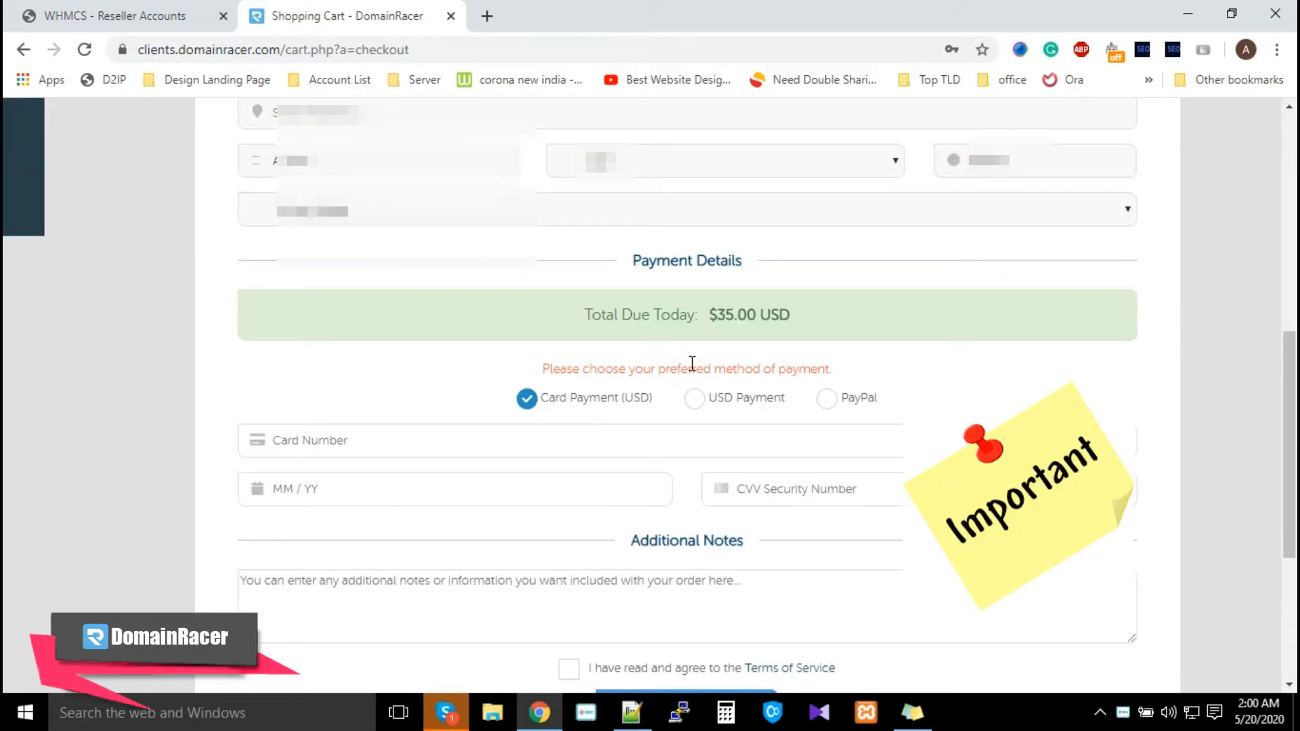